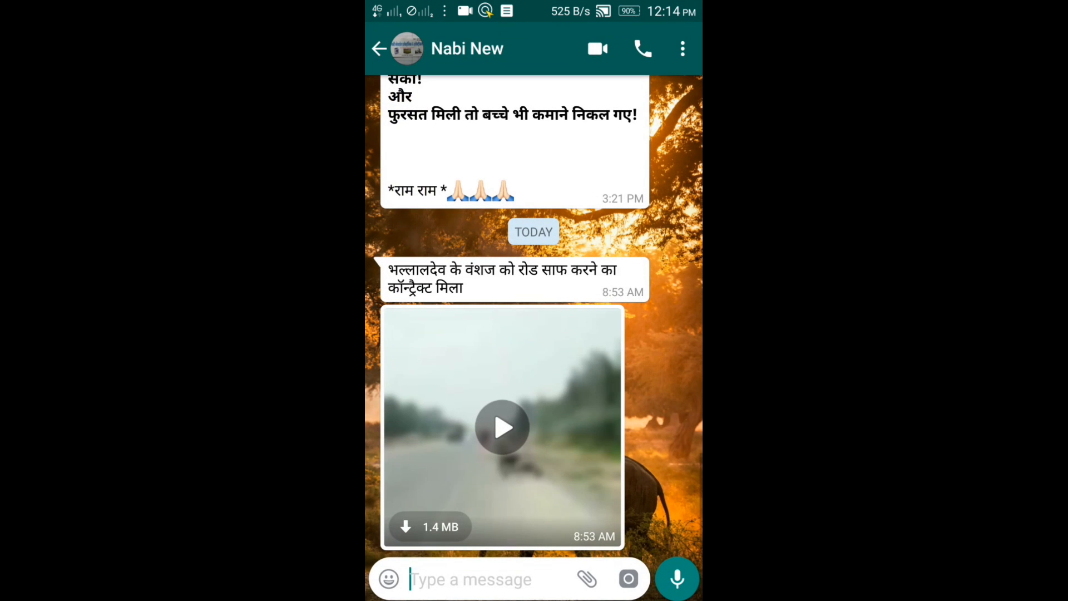
# - Leave the WhatsApp chat and reach the phone's system Settings list
pyautogui.click(428, 526)
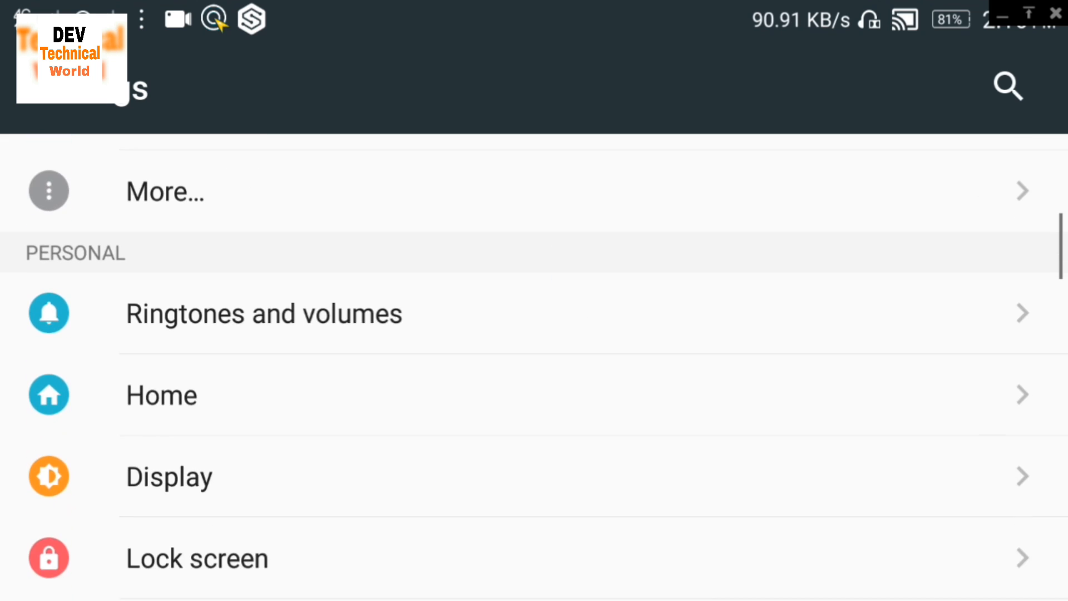
# - Scroll to the System section and open Power manager, showing battery saver off at 81% charge
pyautogui.scroll(-3)
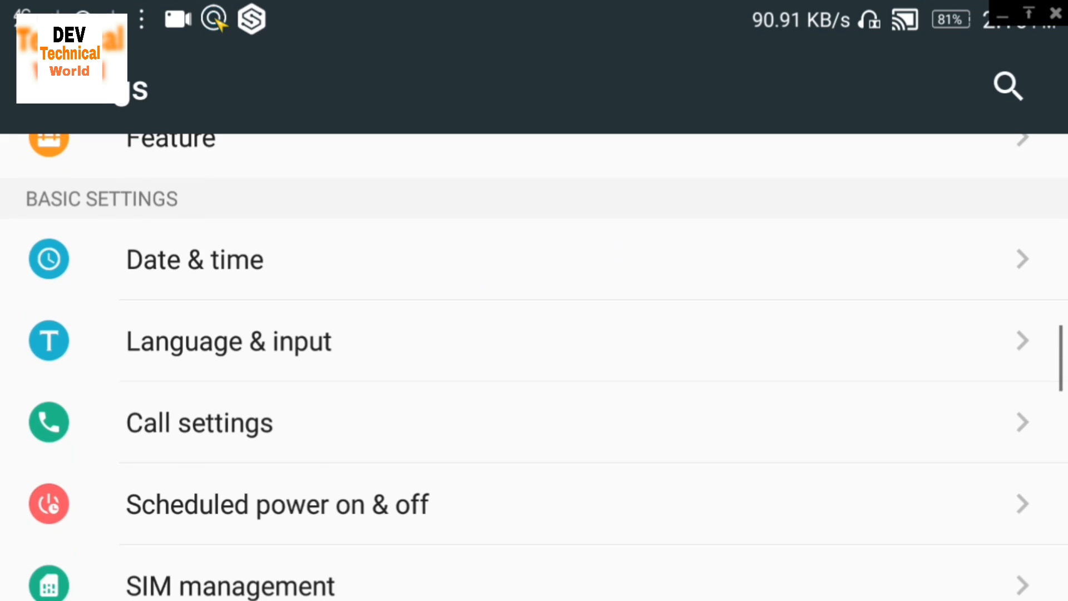
pyautogui.scroll(-3)
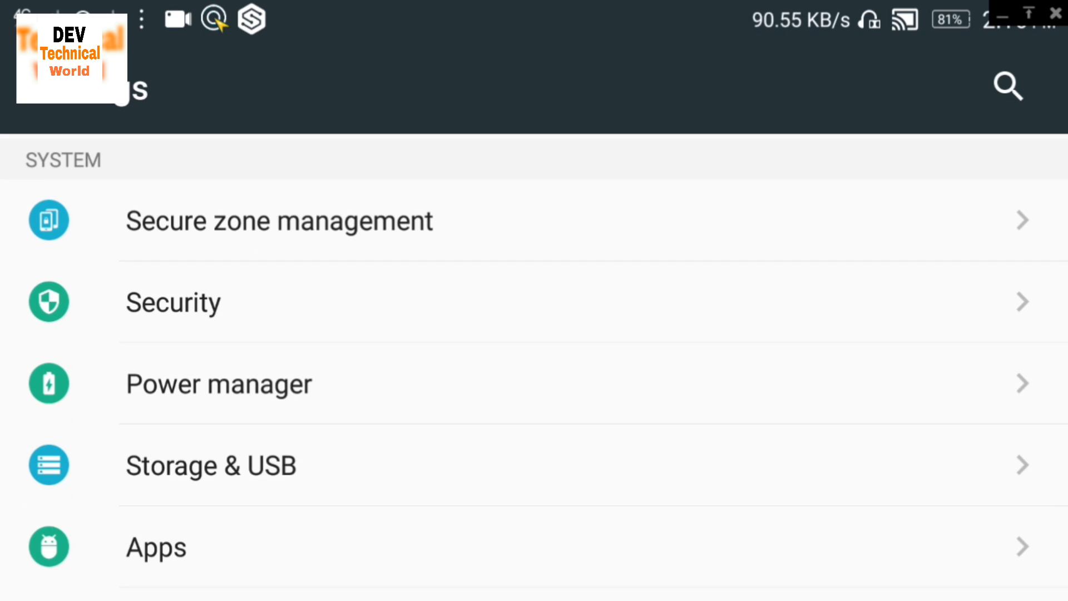
pyautogui.click(433, 393)
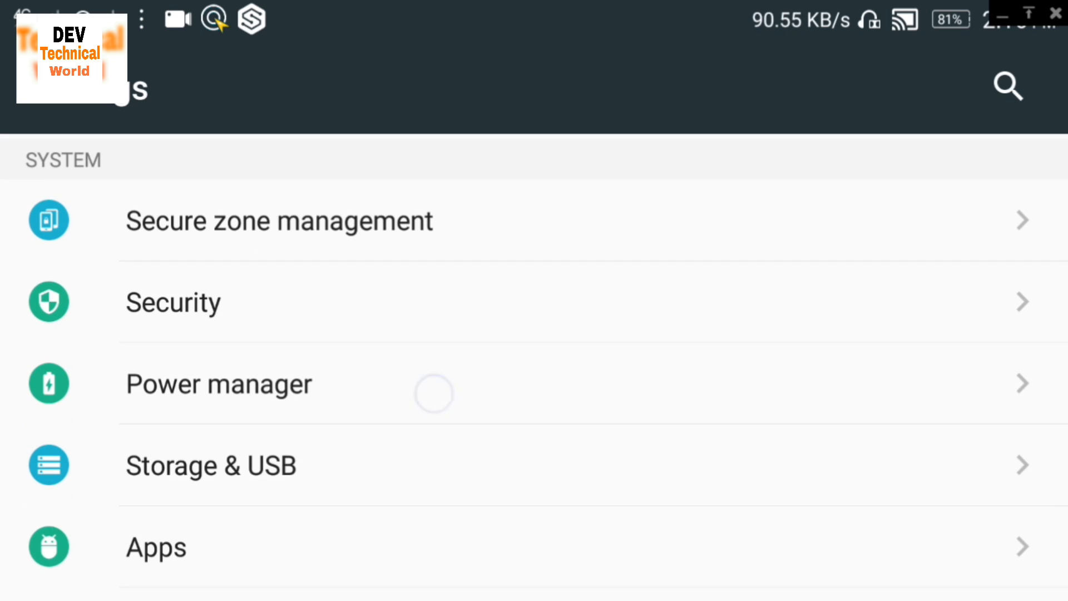
pyautogui.click(218, 383)
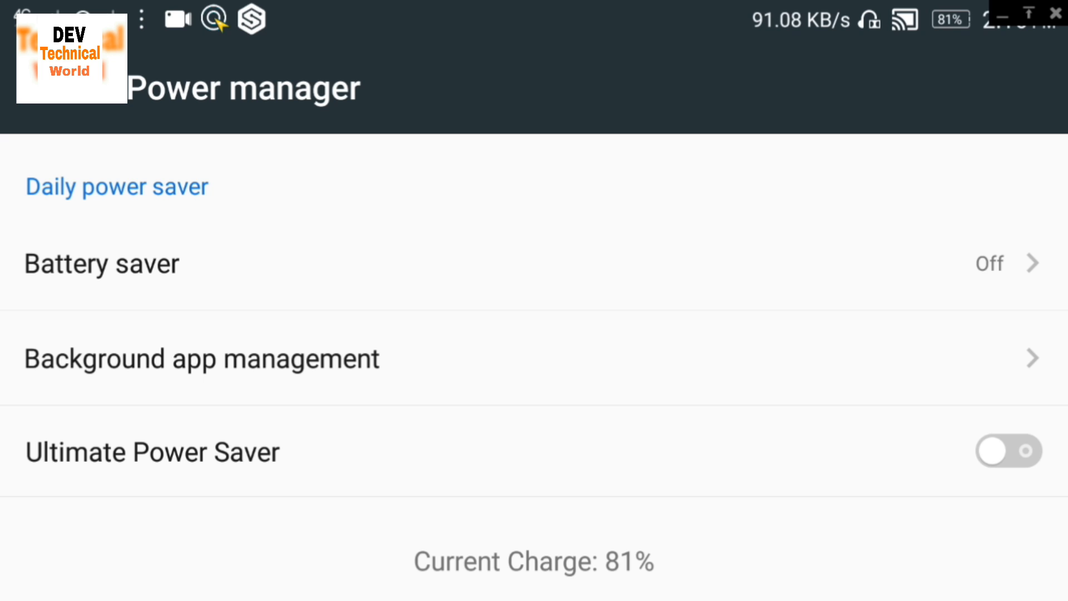
# - Review Background app management and confirm WhatsApp shows Allow auto-start
pyautogui.click(201, 360)
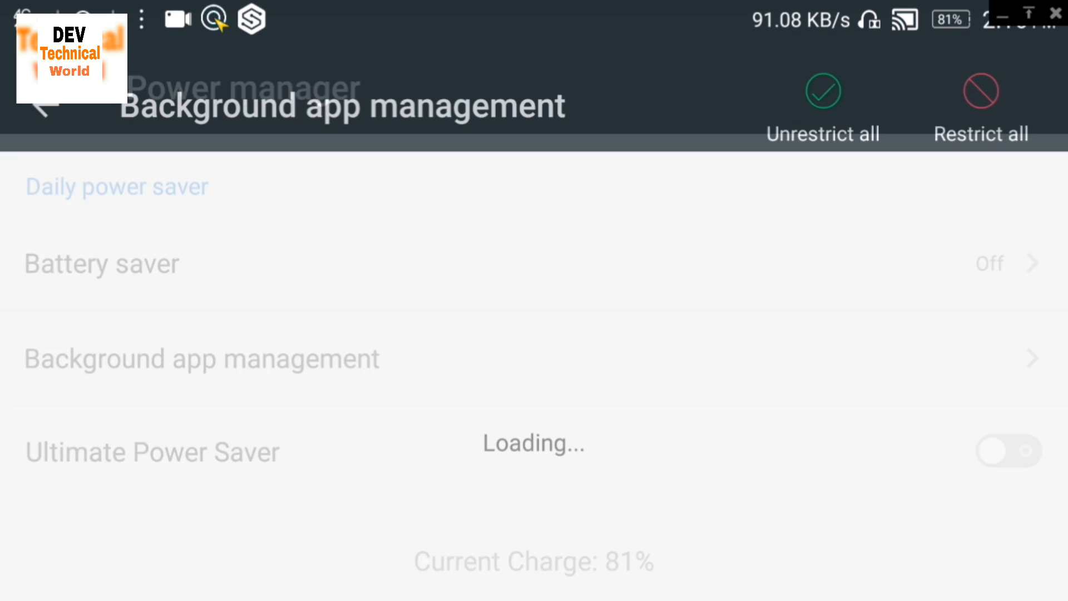
pyautogui.click(201, 358)
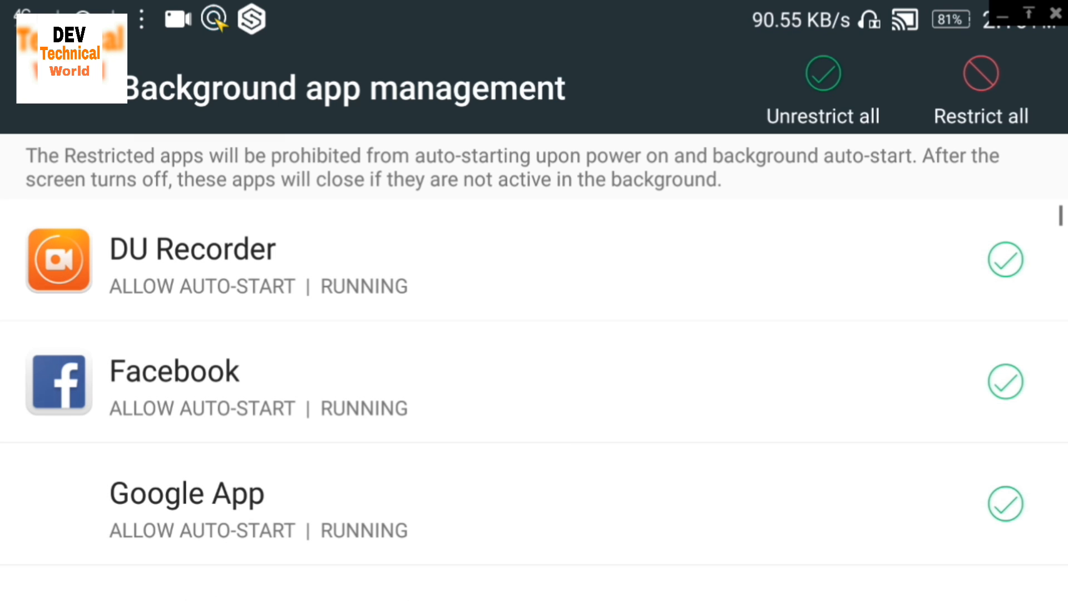
pyautogui.scroll(-3)
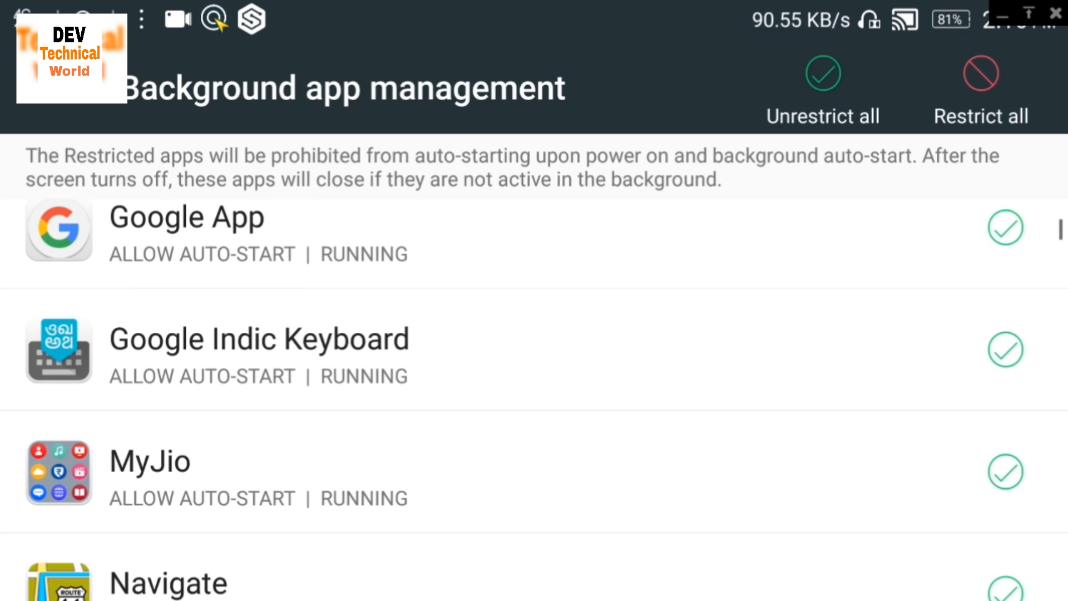
pyautogui.scroll(-3)
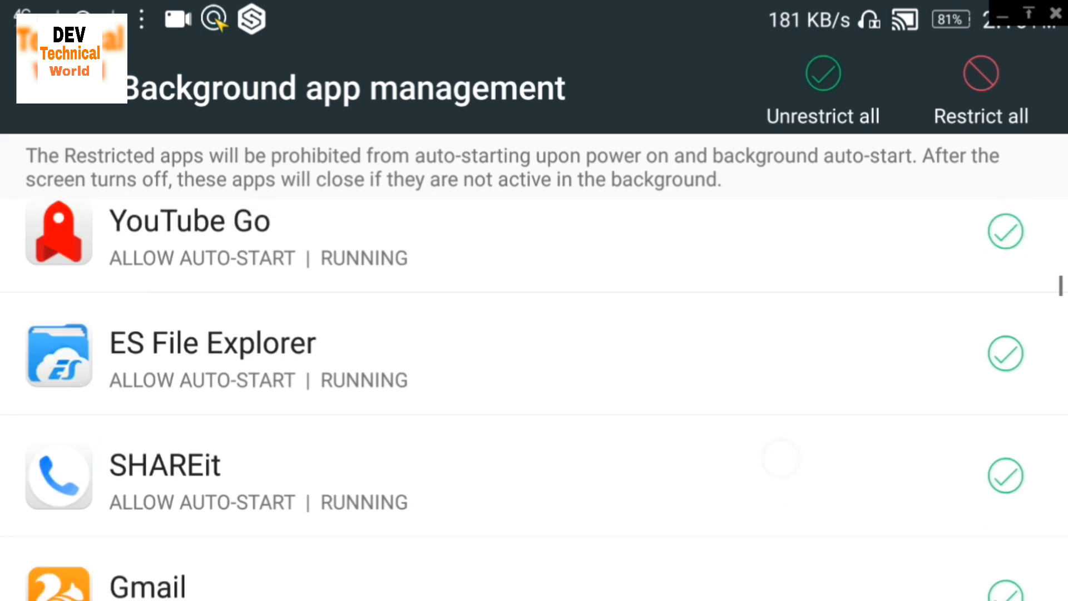
pyautogui.scroll(-3)
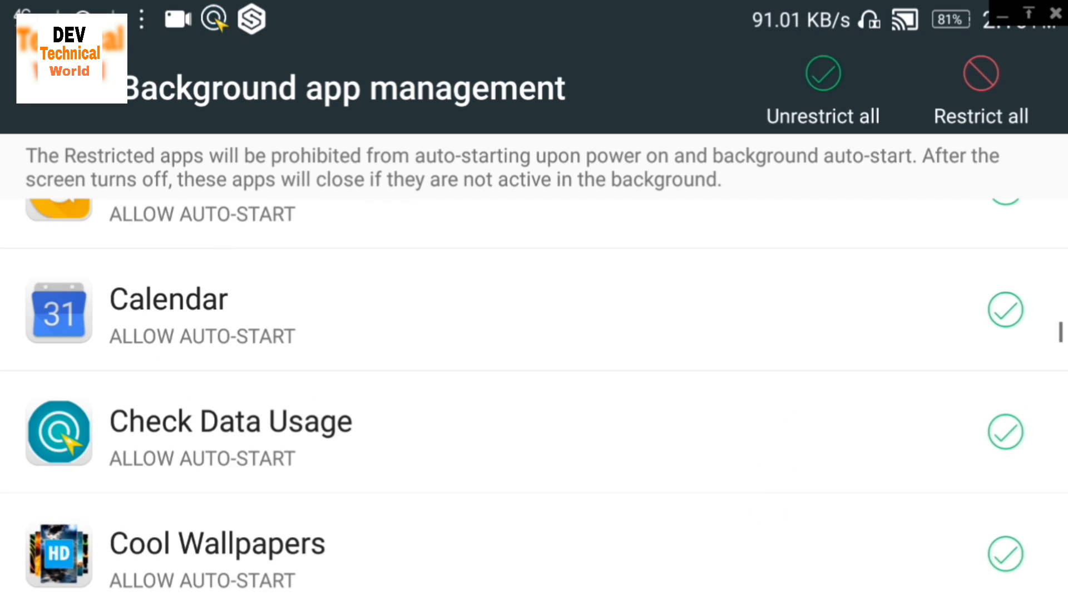
pyautogui.scroll(3)
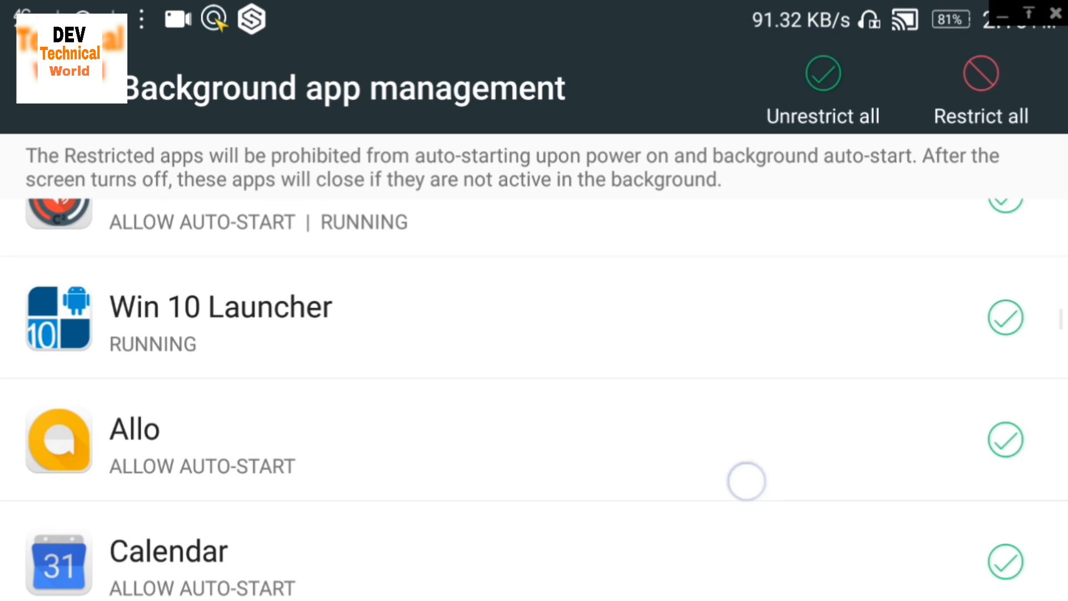
pyautogui.scroll(-3)
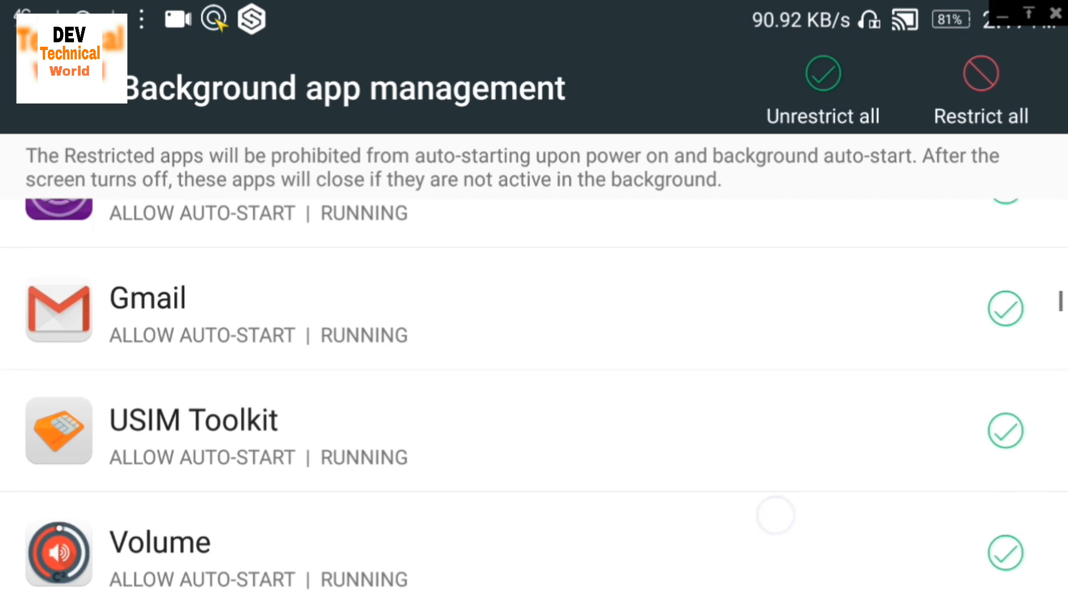
pyautogui.scroll(-3)
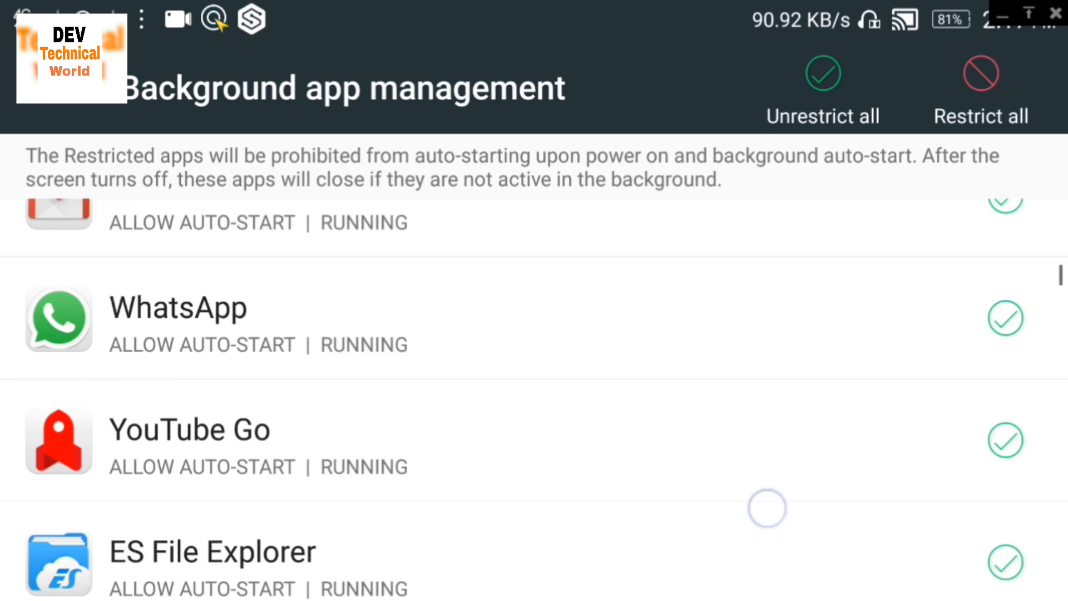
pyautogui.scroll(3)
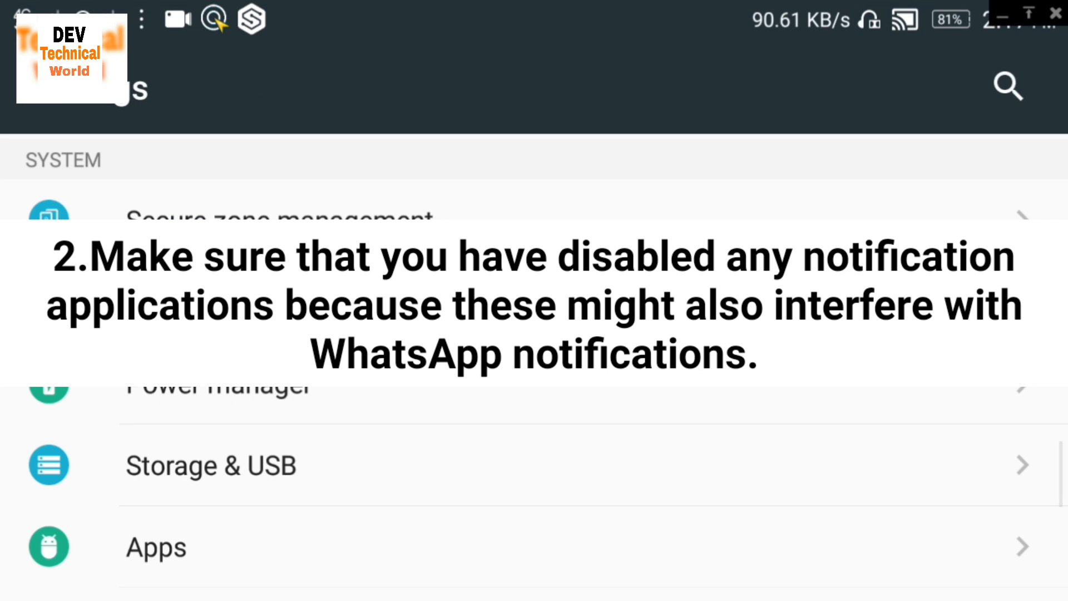
# - Return home, relaunch WhatsApp and reach its Notifications settings page
pyautogui.press('Home')
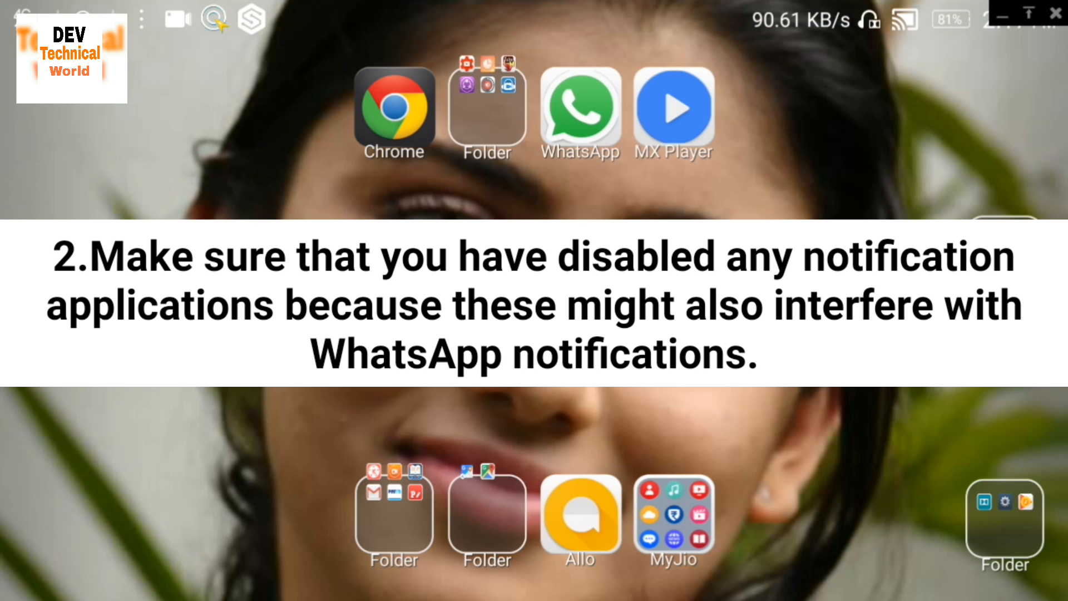
pyautogui.click(580, 109)
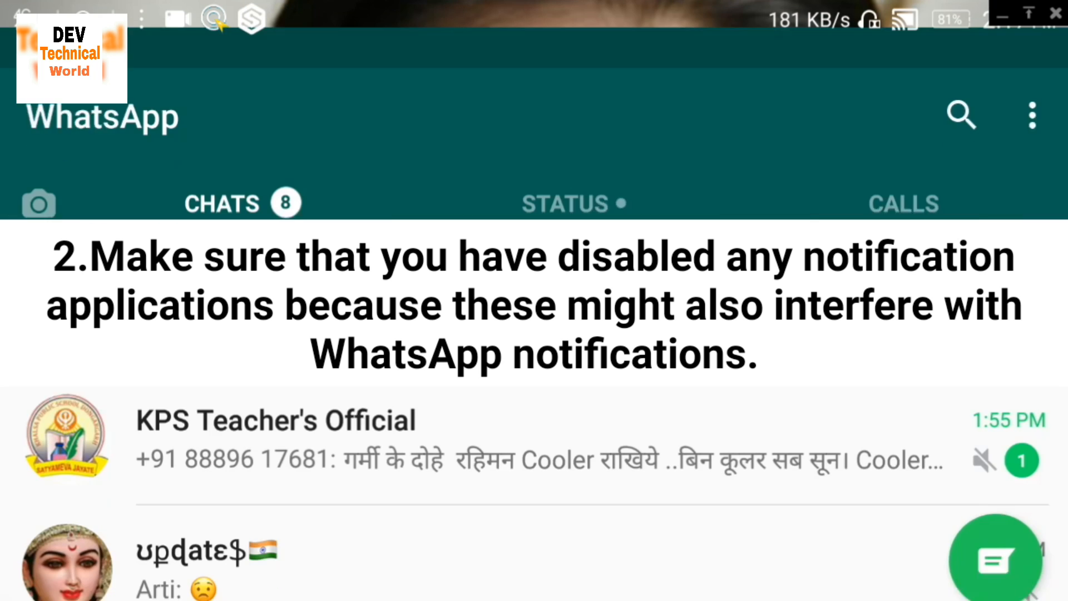
pyautogui.click(1031, 116)
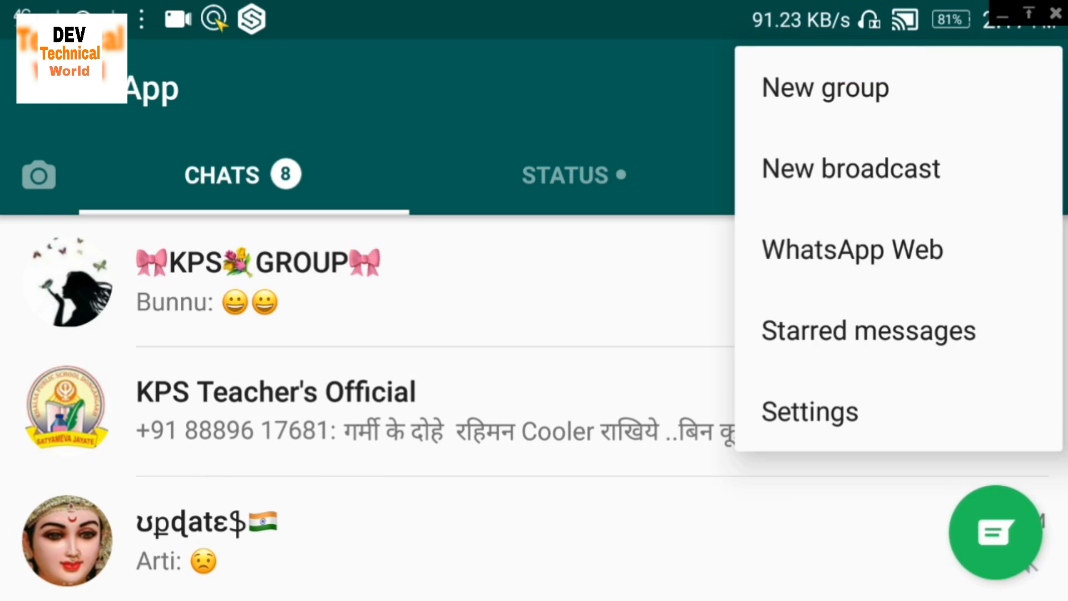
pyautogui.click(808, 412)
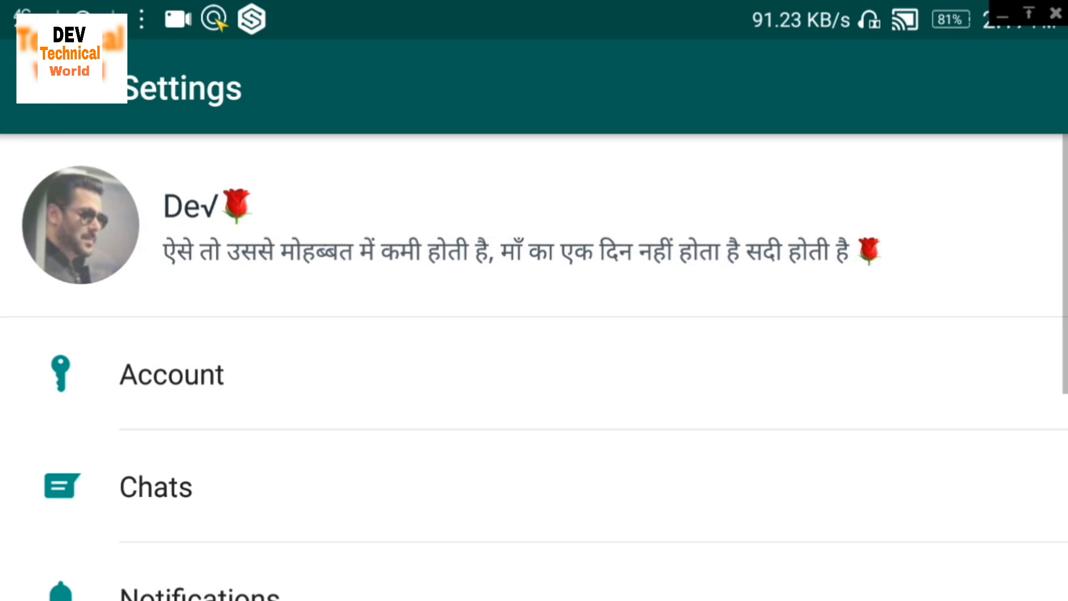
pyautogui.scroll(-3)
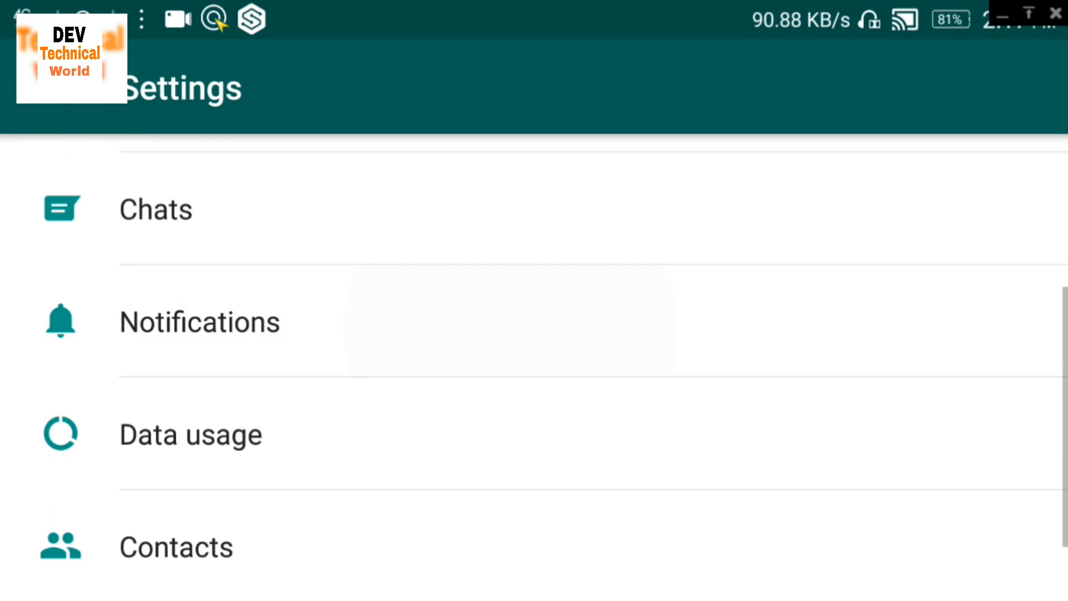
pyautogui.click(199, 322)
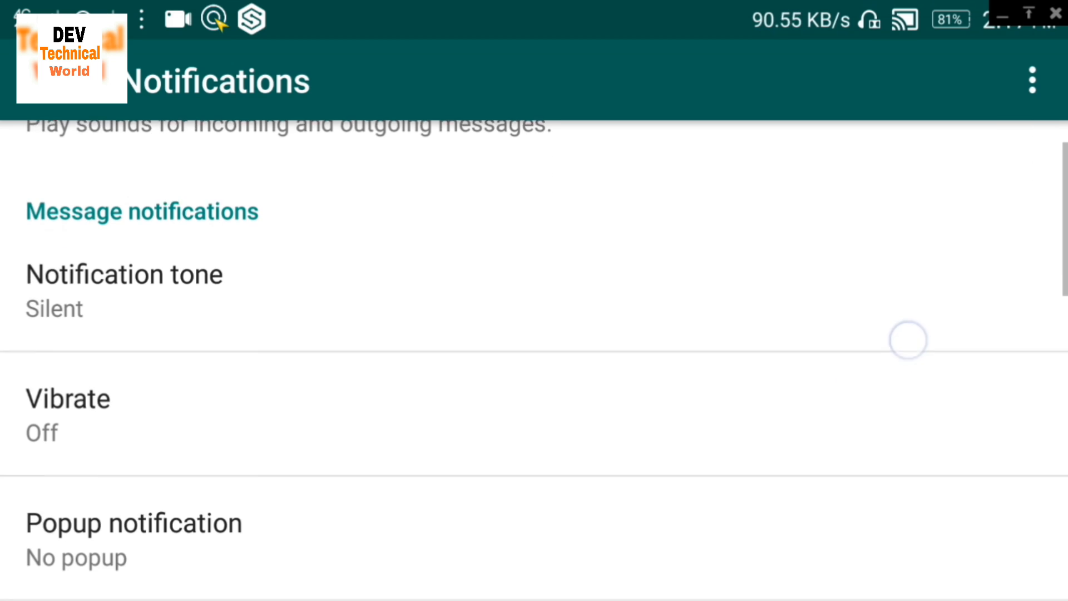
# - Scroll through Group and Call notifications showing silent tones, vibration off and no popups
pyautogui.scroll(-3)
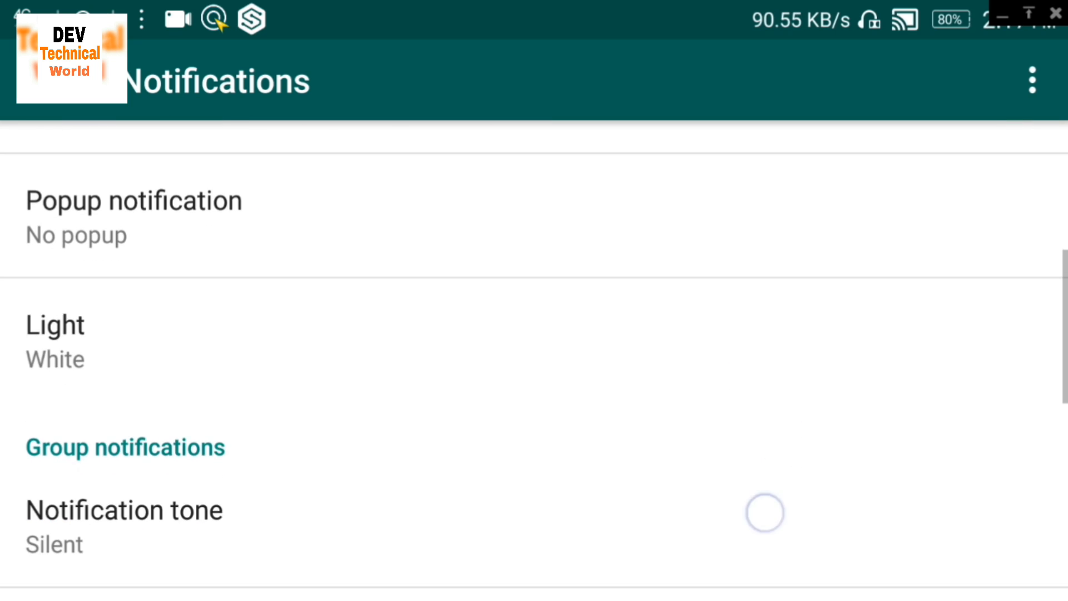
pyautogui.scroll(-3)
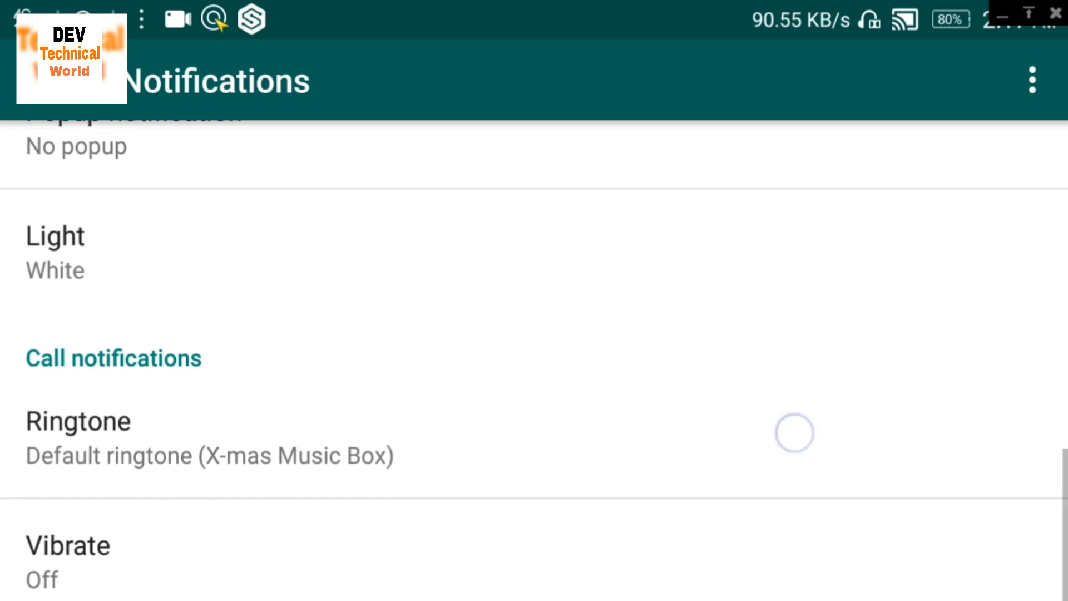
pyautogui.click(1031, 80)
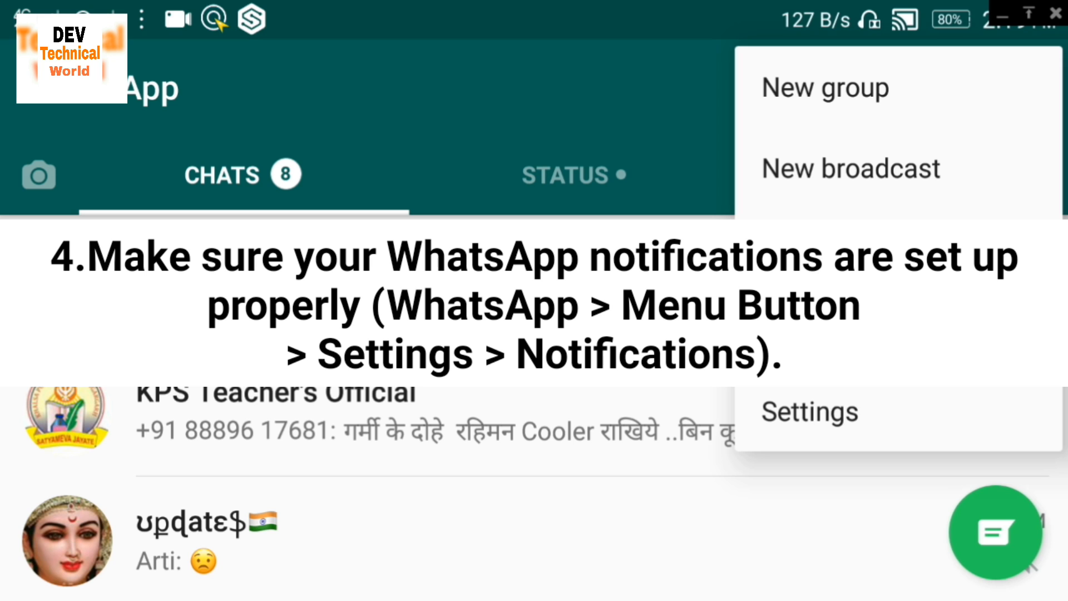
# - Revisit WhatsApp Notifications showing conversation tones and vibration off, then return to the chats menu
pyautogui.click(809, 411)
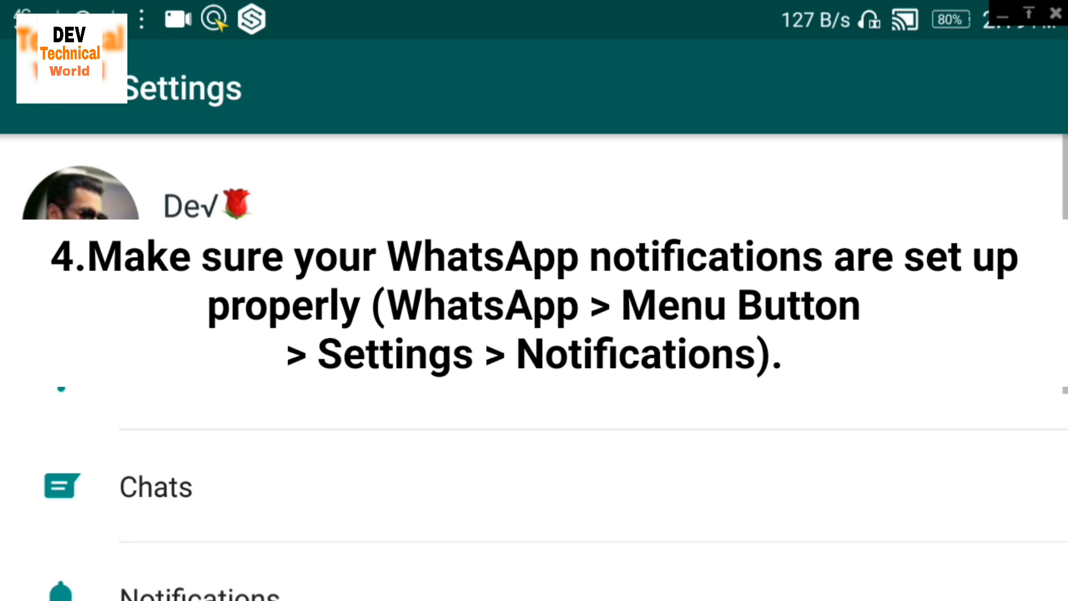
pyautogui.scroll(-3)
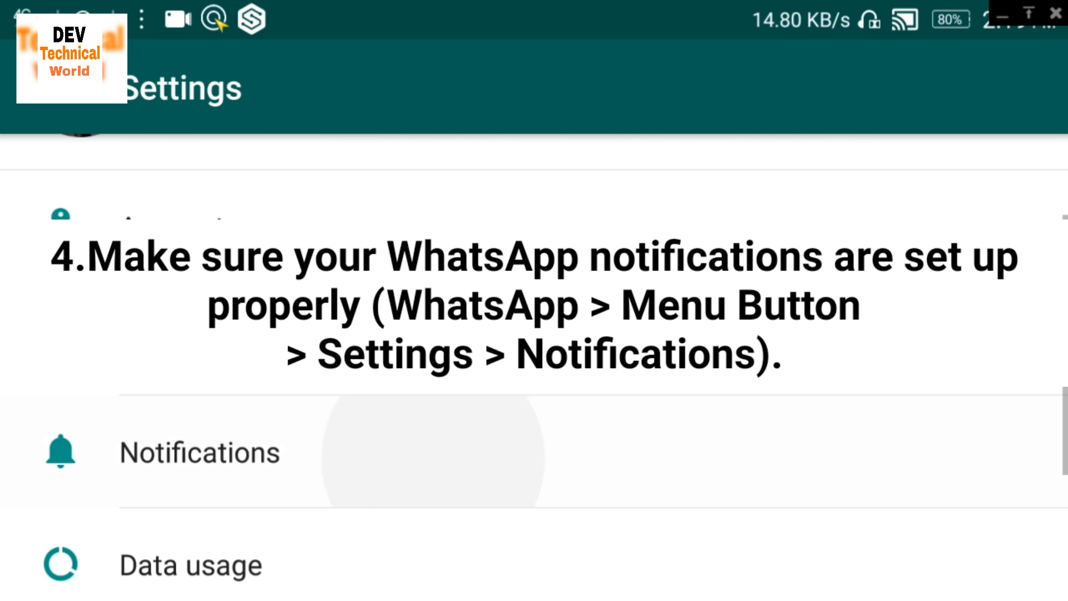
pyautogui.click(200, 452)
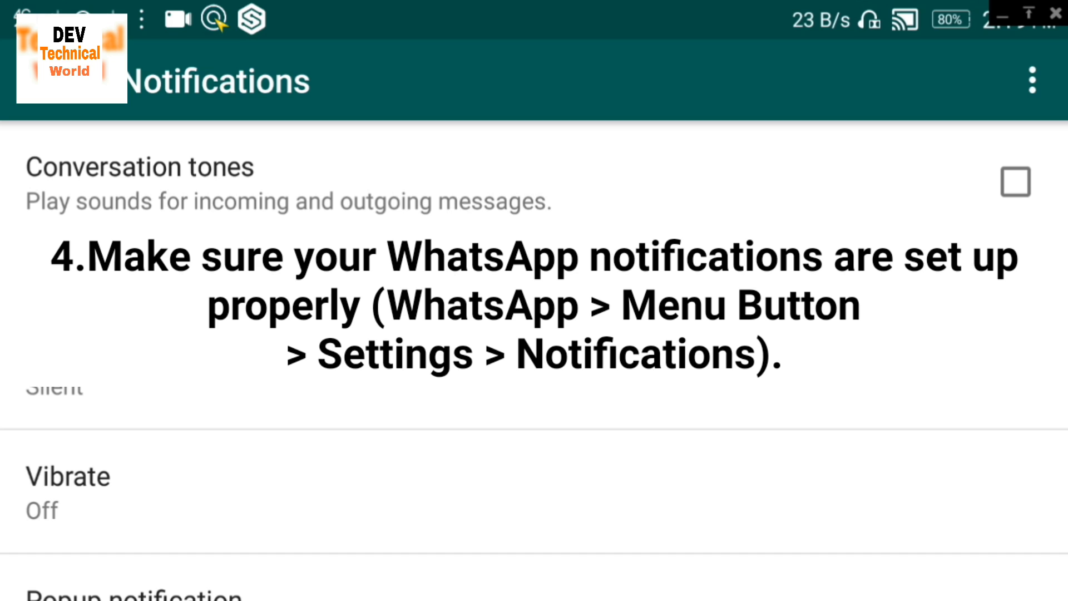
pyautogui.click(1032, 81)
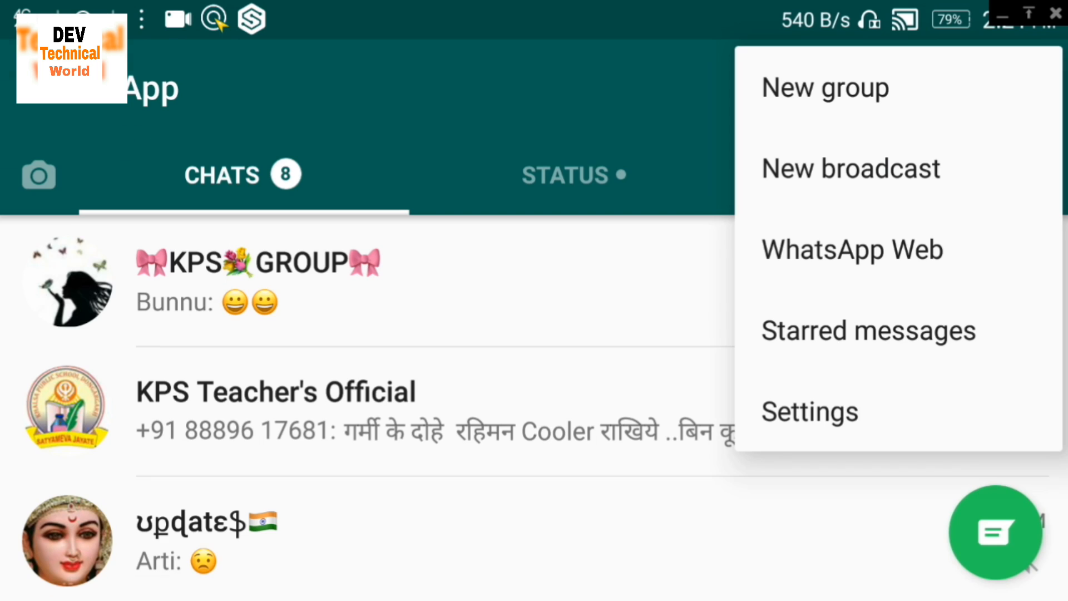
pyautogui.click(850, 168)
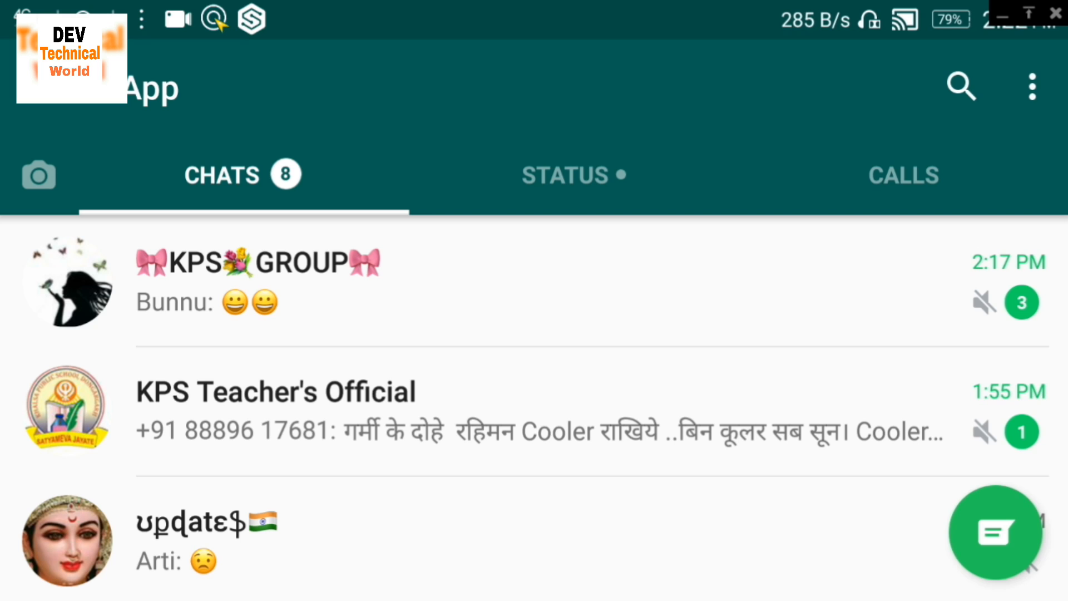
# - Reach WhatsApp's Help page listing FAQ, Contact us, system status and app info
pyautogui.click(1031, 86)
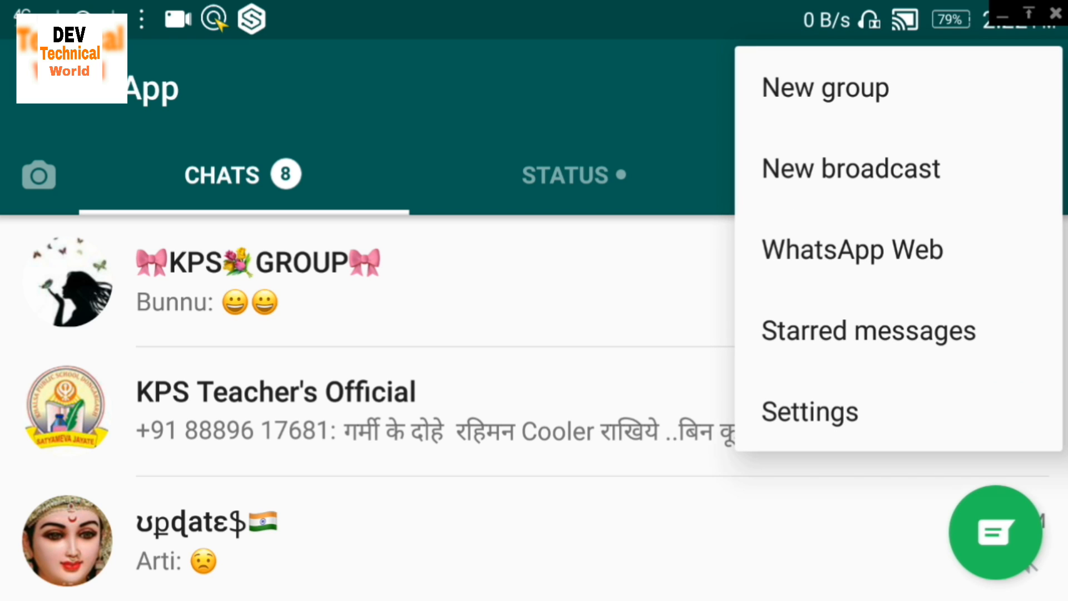
pyautogui.click(809, 411)
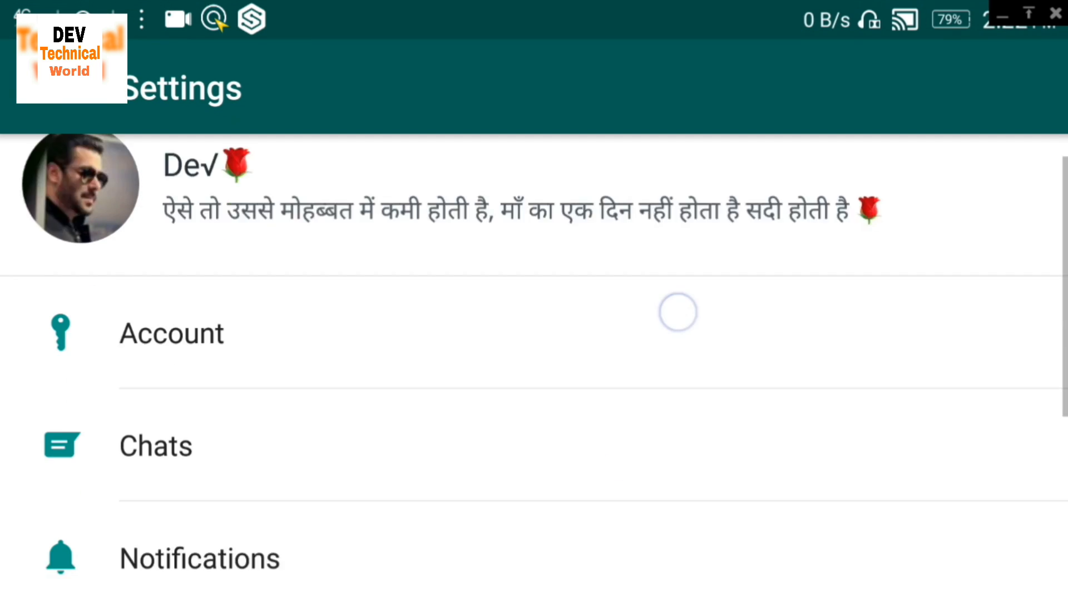
pyautogui.scroll(-3)
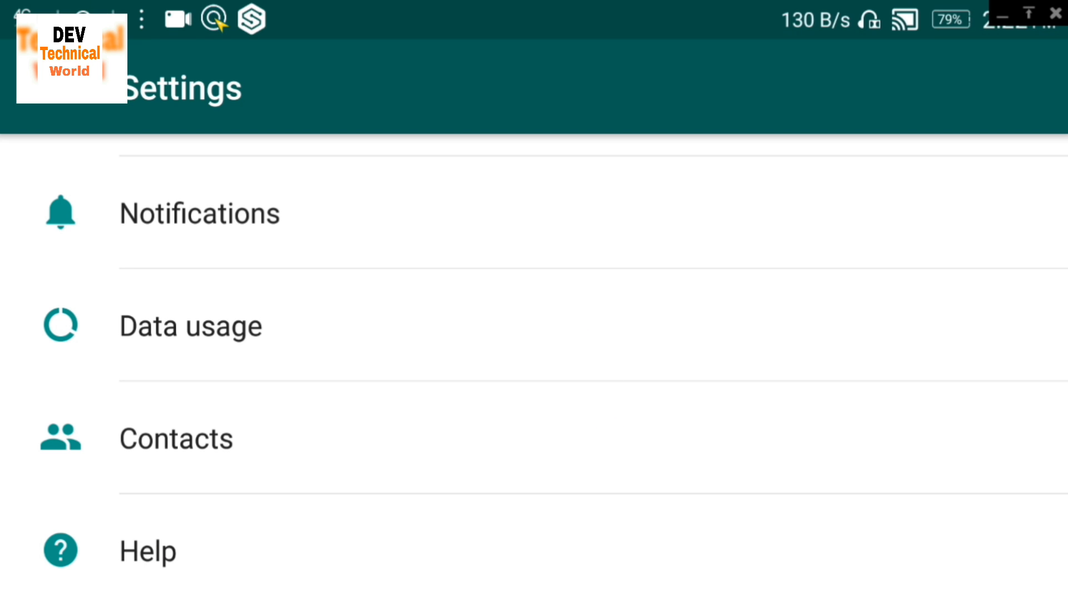
pyautogui.click(147, 550)
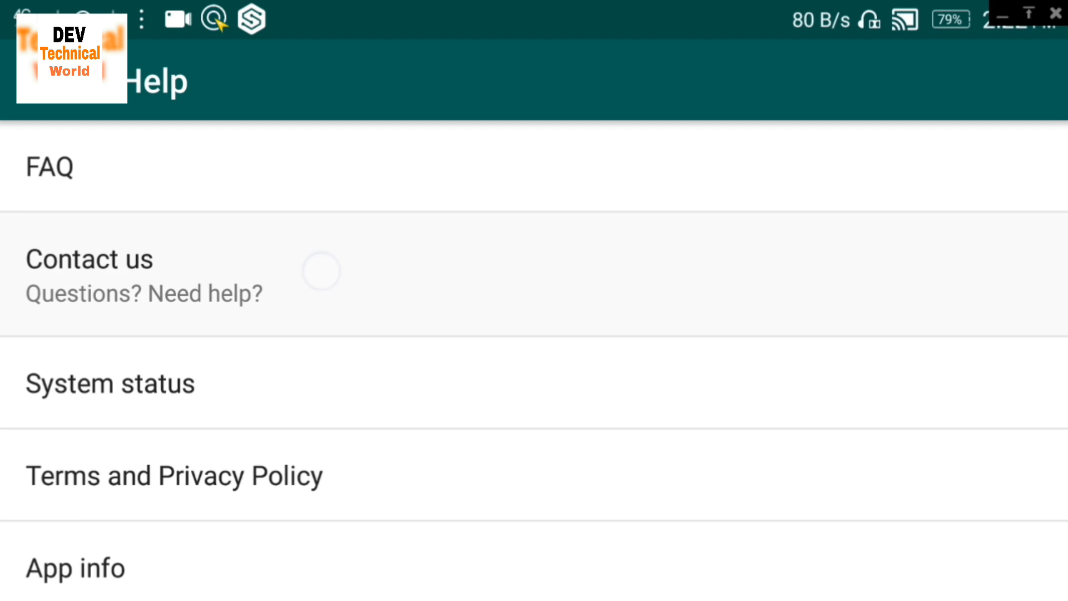
# - Start a Contact us report describing that WhatsApp is being stopped again and again
pyautogui.click(89, 259)
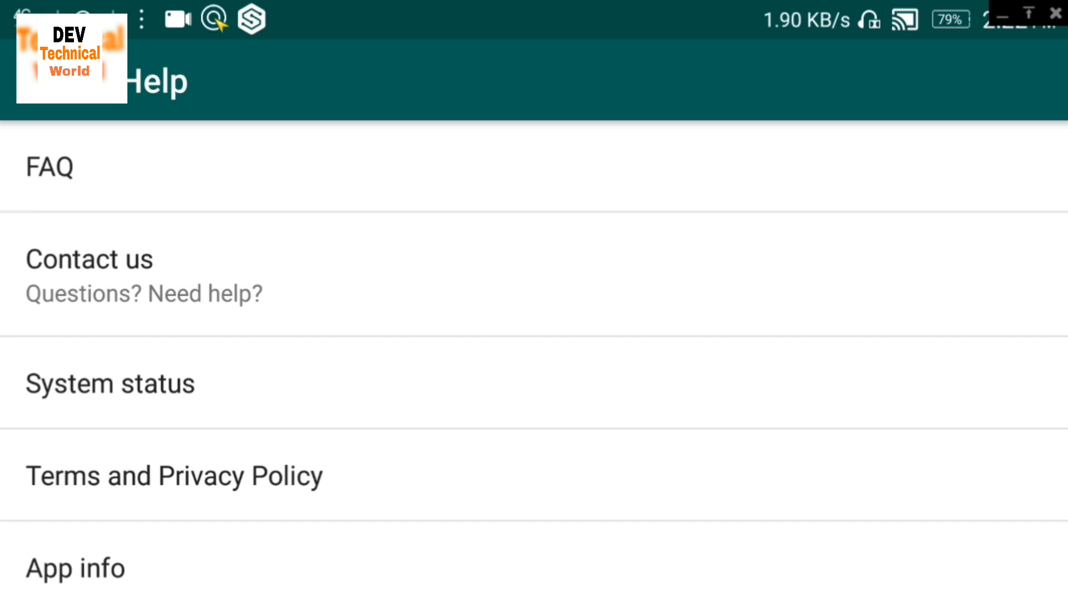
pyautogui.click(89, 259)
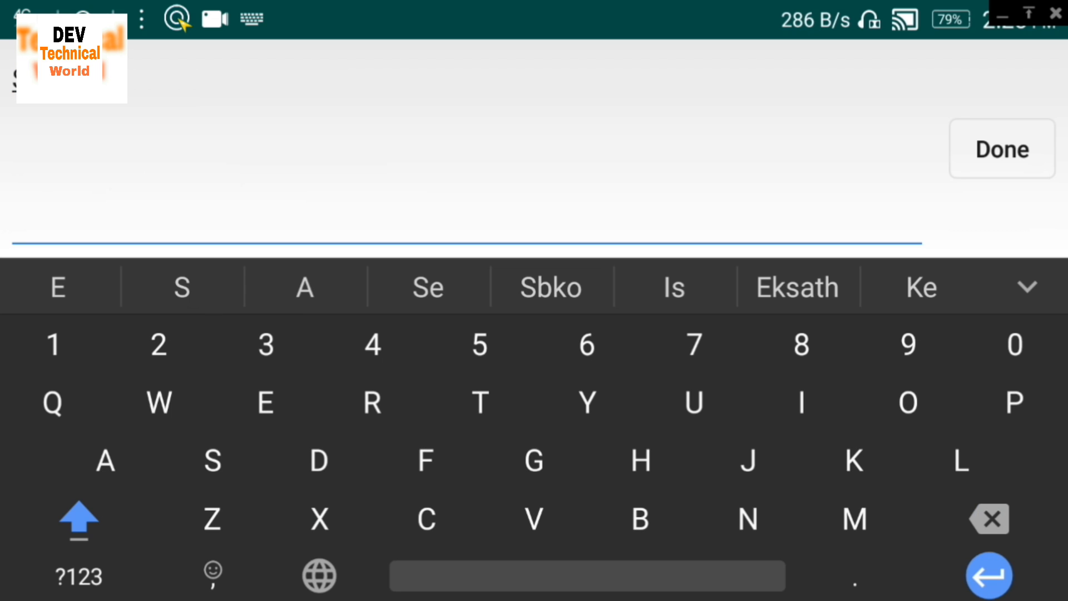
pyautogui.click(78, 521)
pyautogui.write('My whatsapp is being stopped again and again')
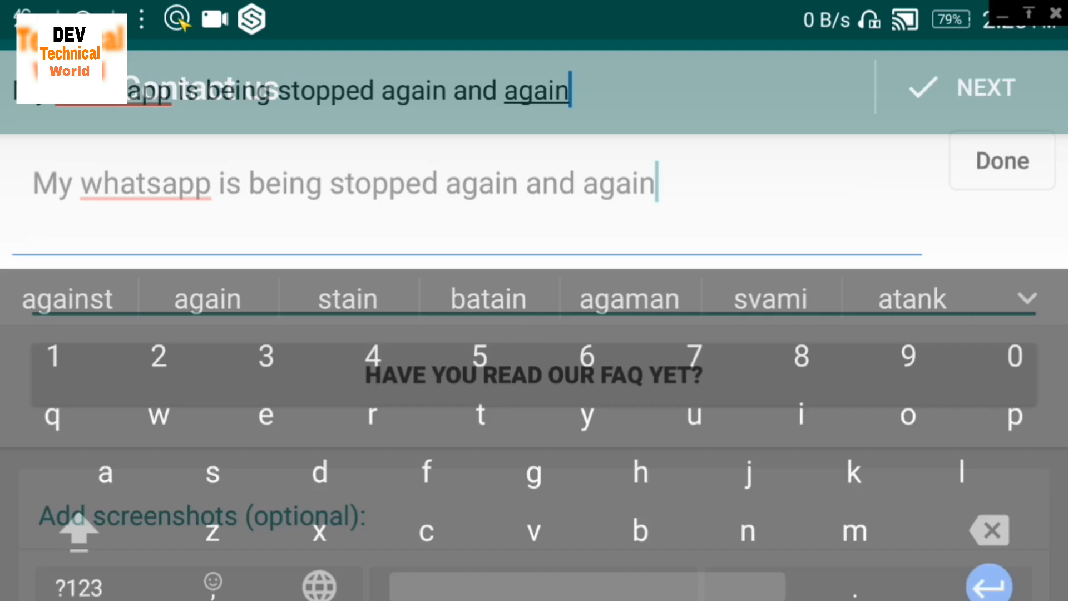
pyautogui.click(1001, 161)
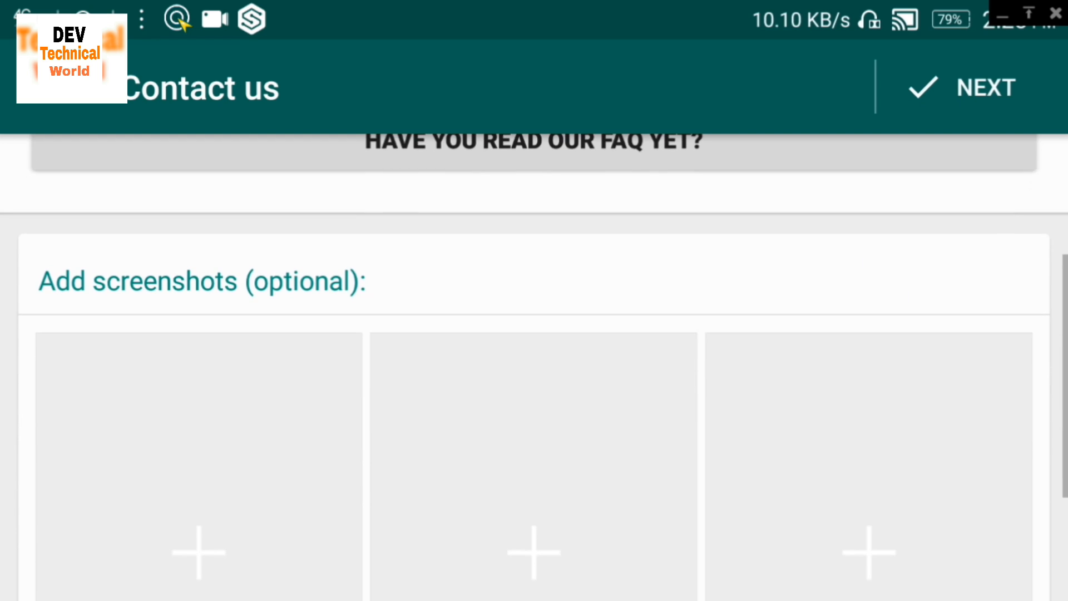
# - Attach the 'Unfortunately, WhatsApp has stopped' crash screenshot to the report from the gallery
pyautogui.scroll(3)
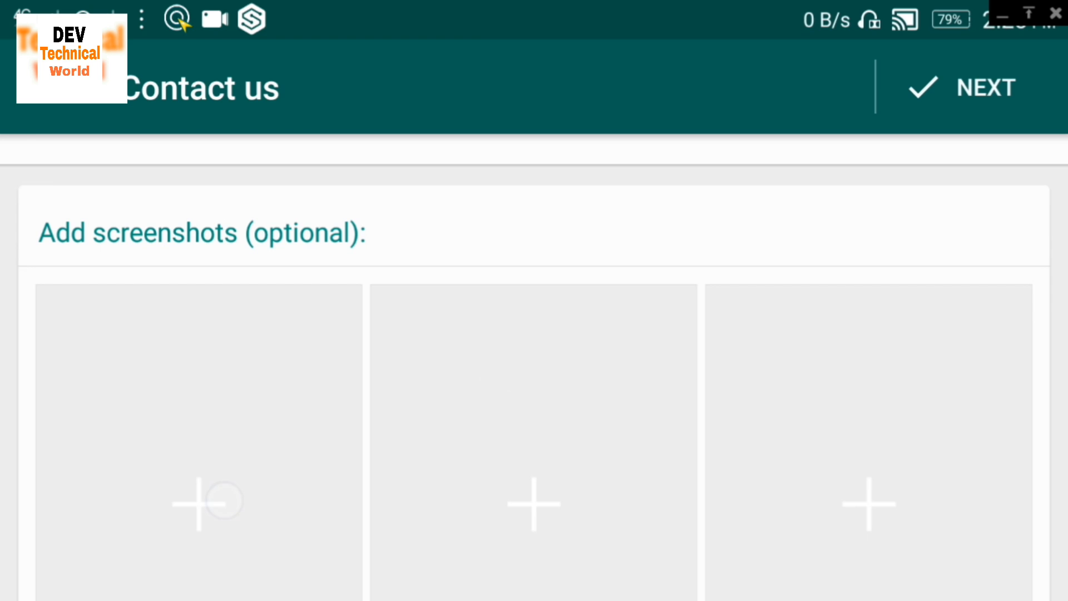
pyautogui.click(198, 502)
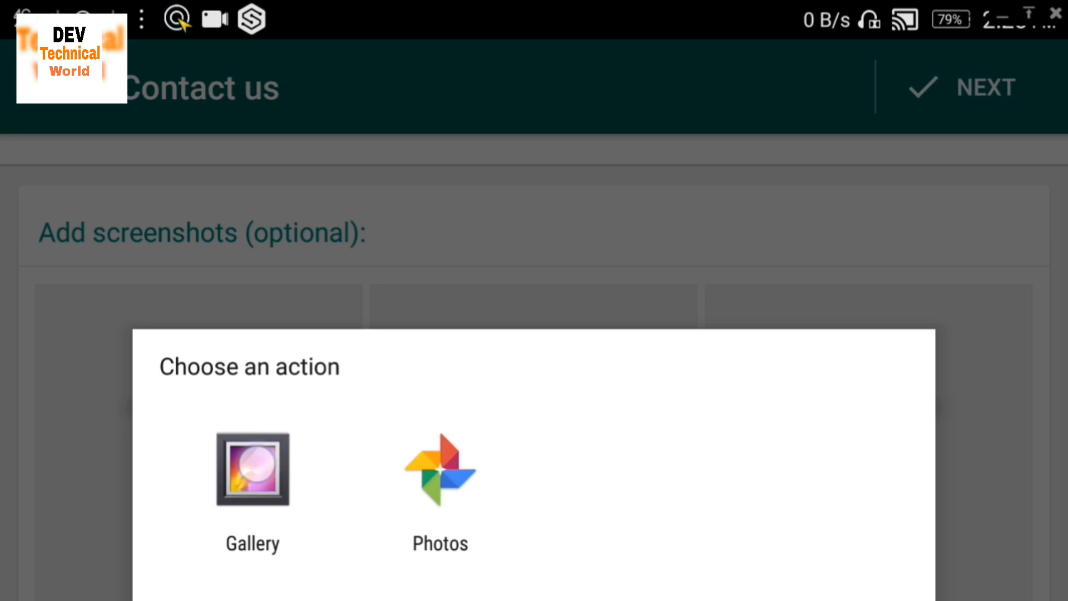
pyautogui.click(252, 469)
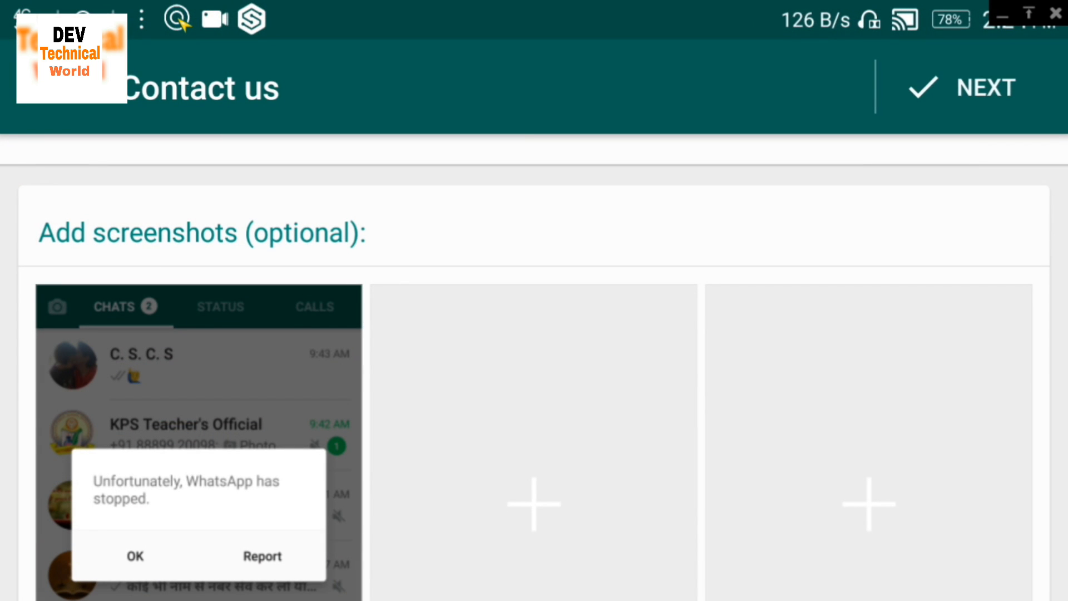
pyautogui.scroll(-3)
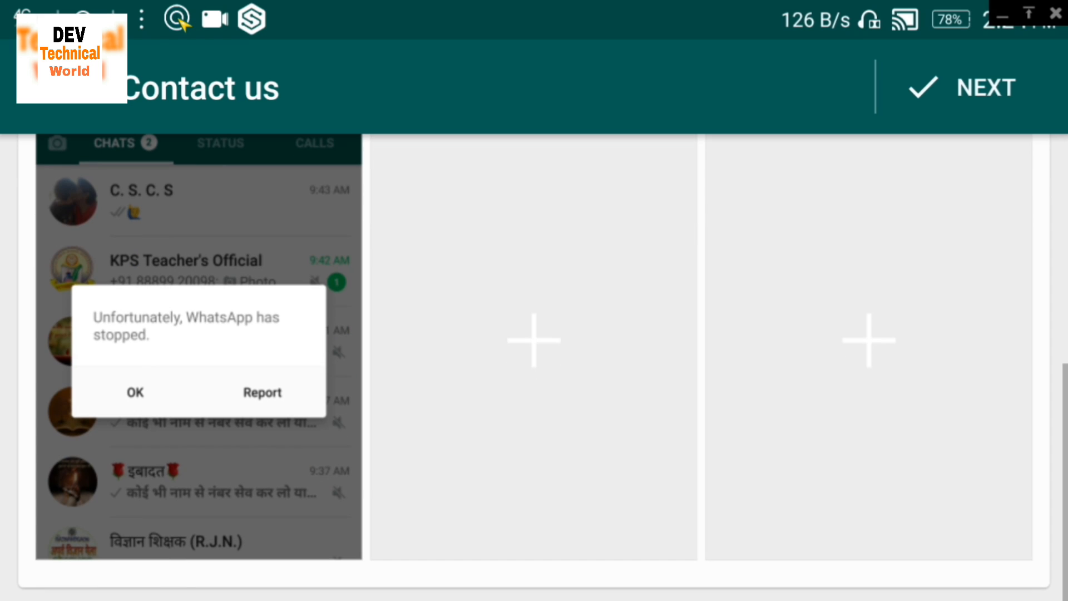